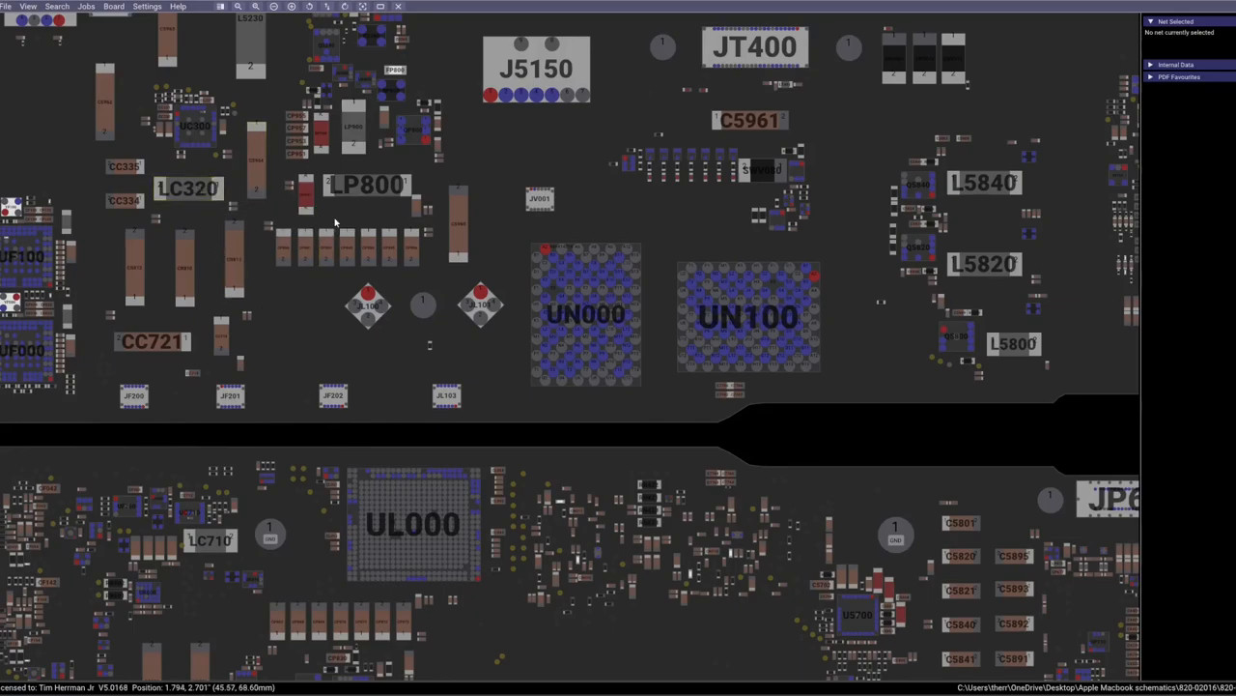
mouse_move(165, 426)
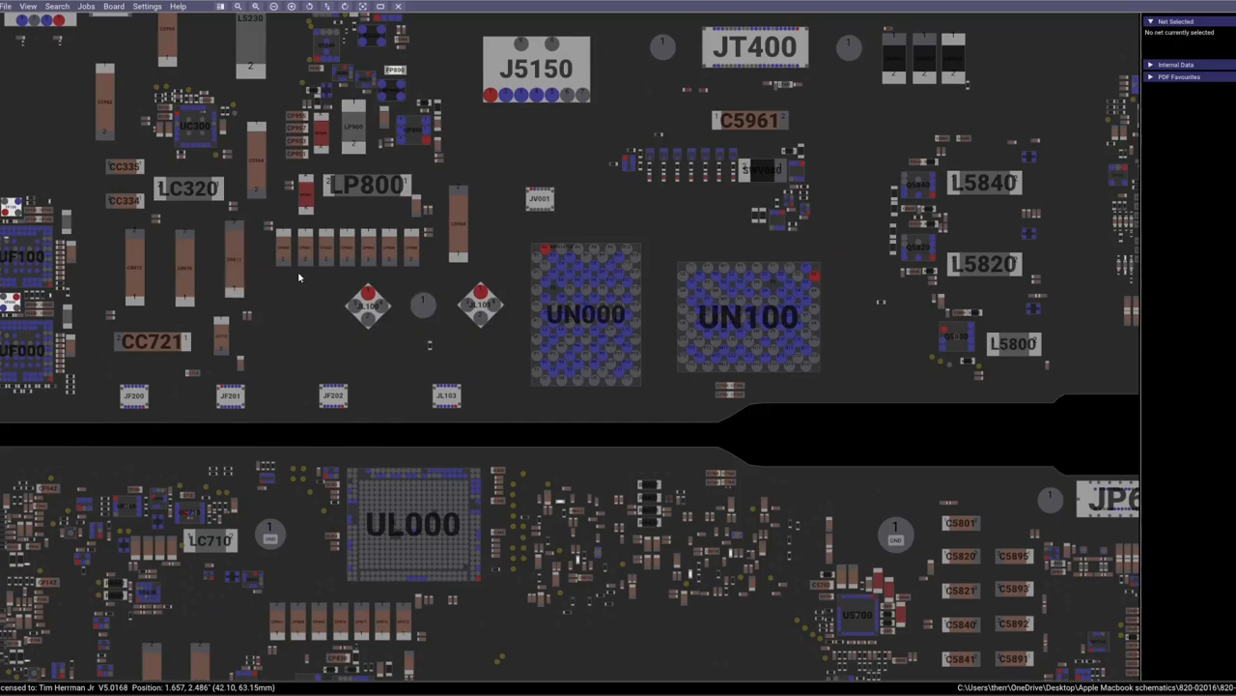
mouse_move(286, 281)
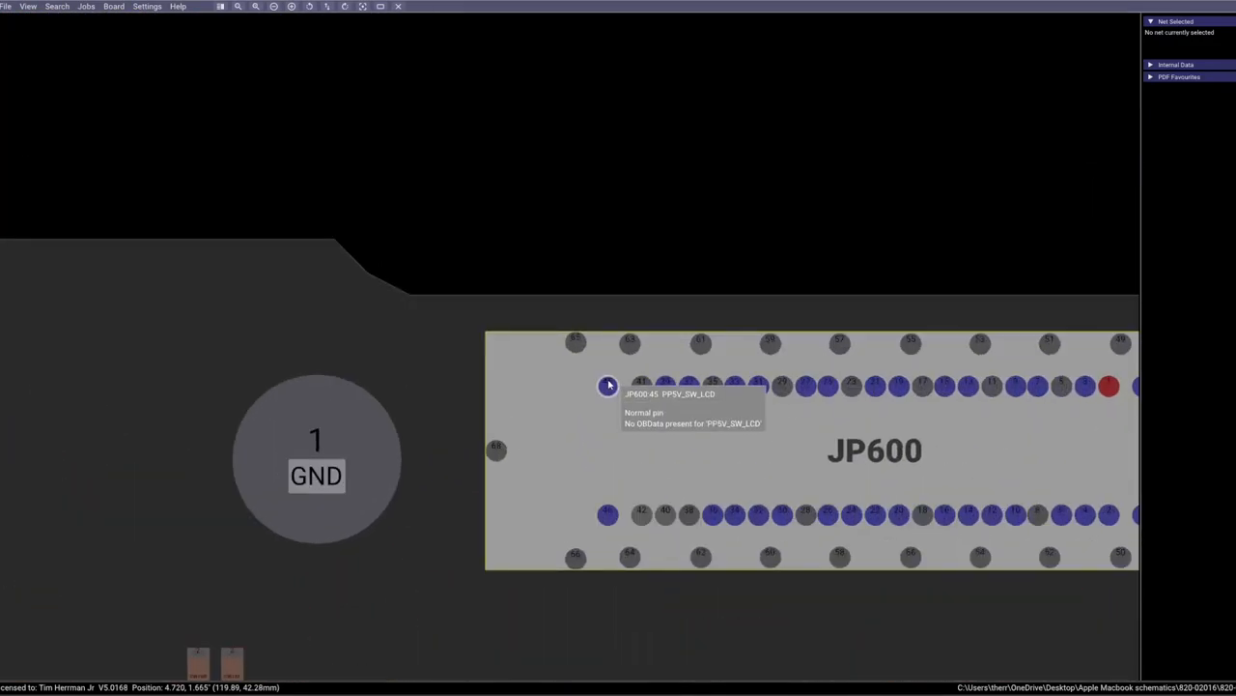
Select JP600 pin 45 to trace PP5V_SW_LCD to UP700, CP711 and CP712.
left_click(608, 384)
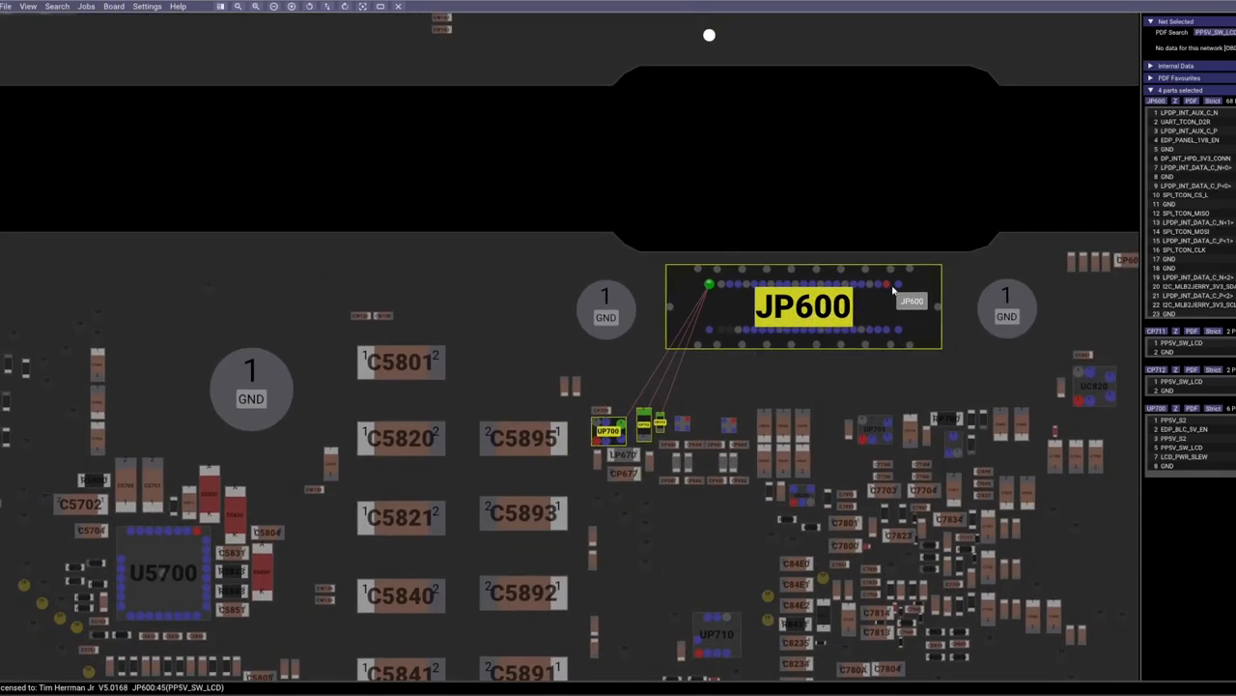
mouse_move(898, 285)
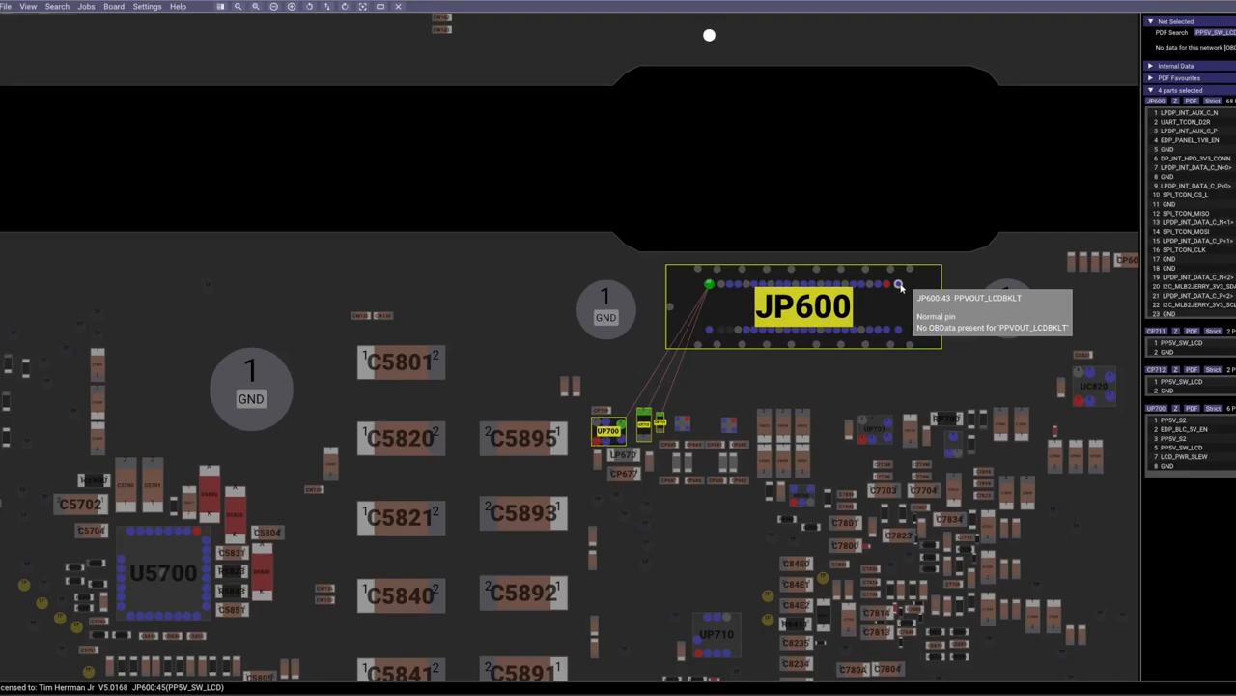